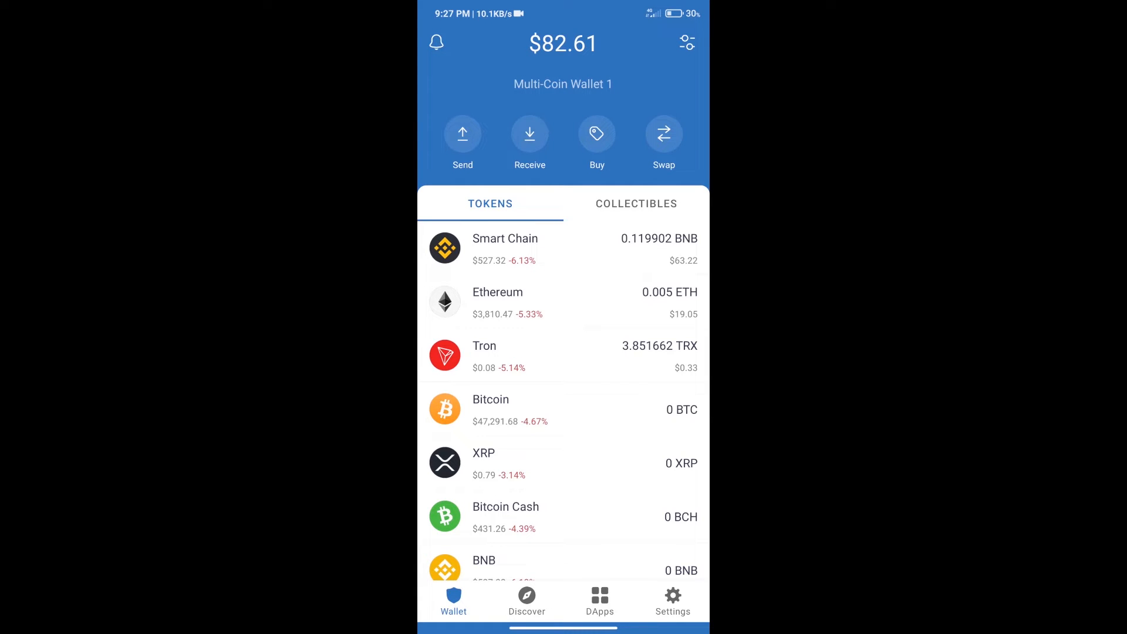
- Search the buy-token list for BNB, then return to the token balances
click(596, 134)
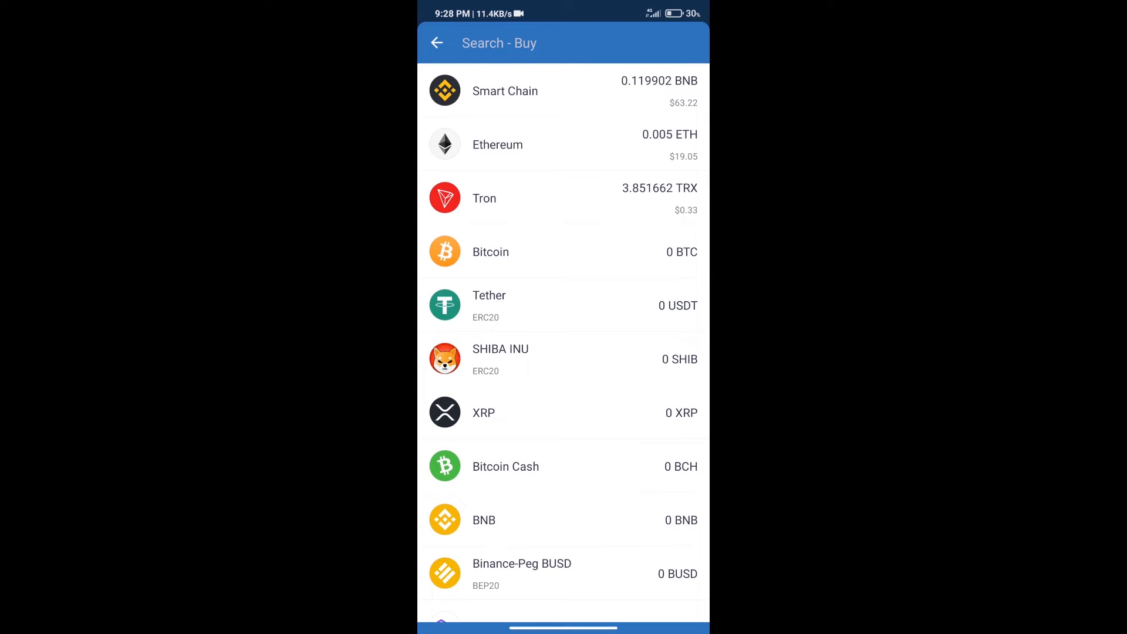
text(bnb)
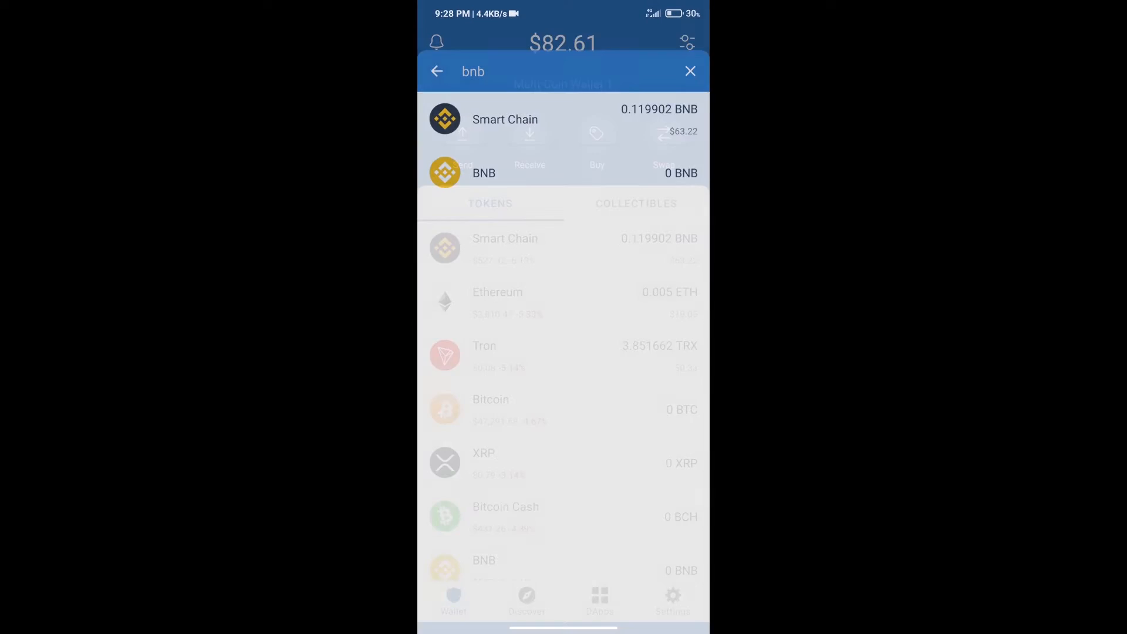
click(690, 71)
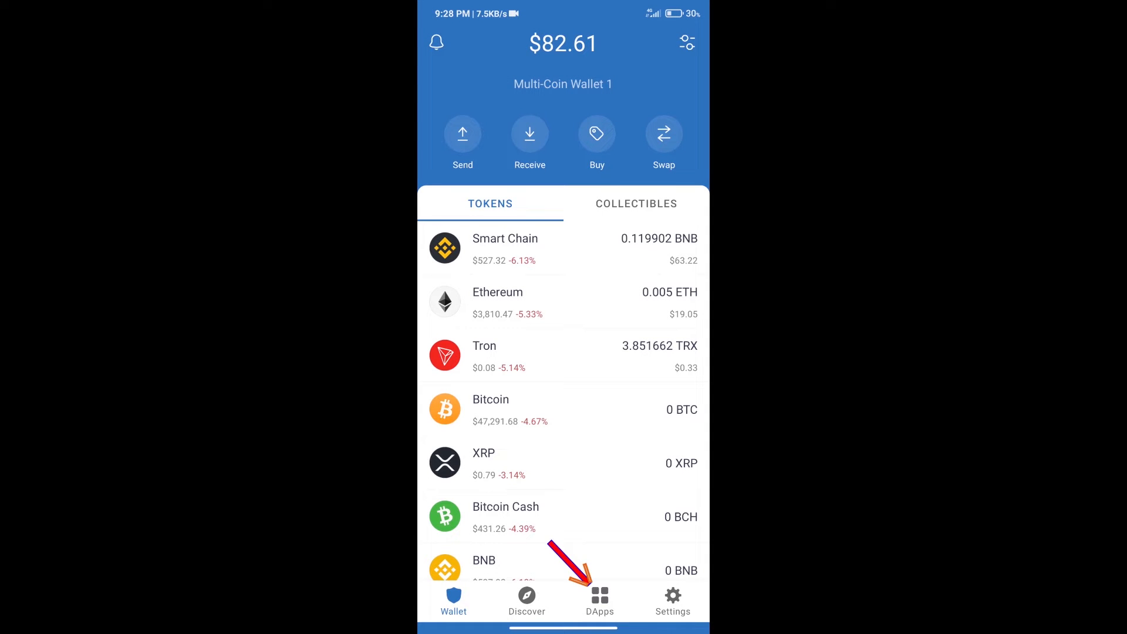
- Open PancakeSwap from the Popular section of the DApps browser
click(599, 596)
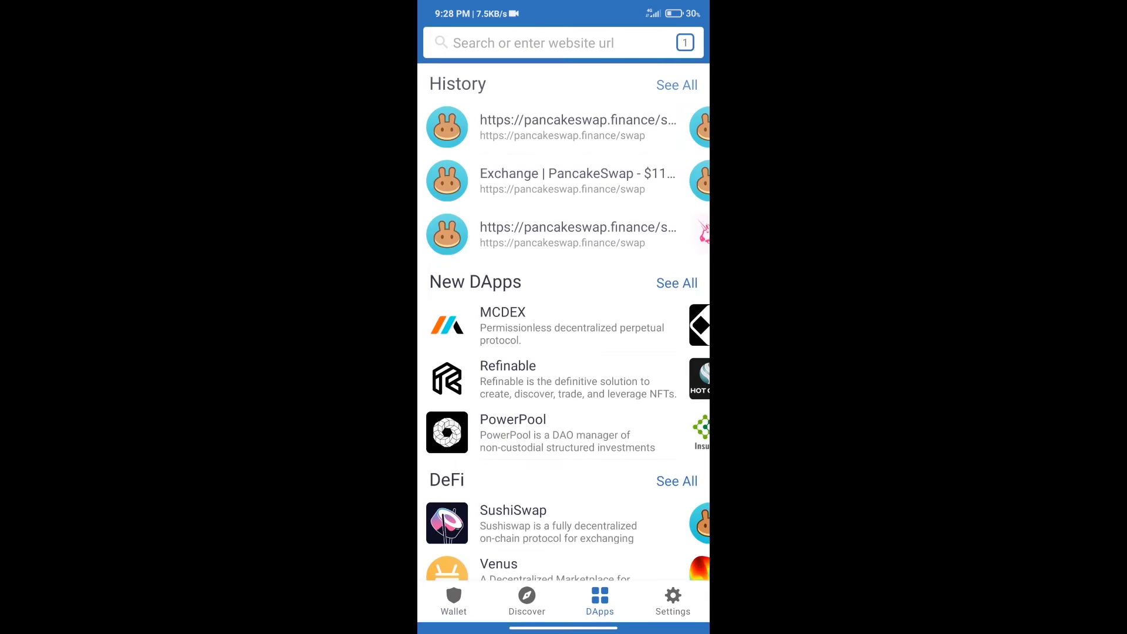
scroll(down, 3)
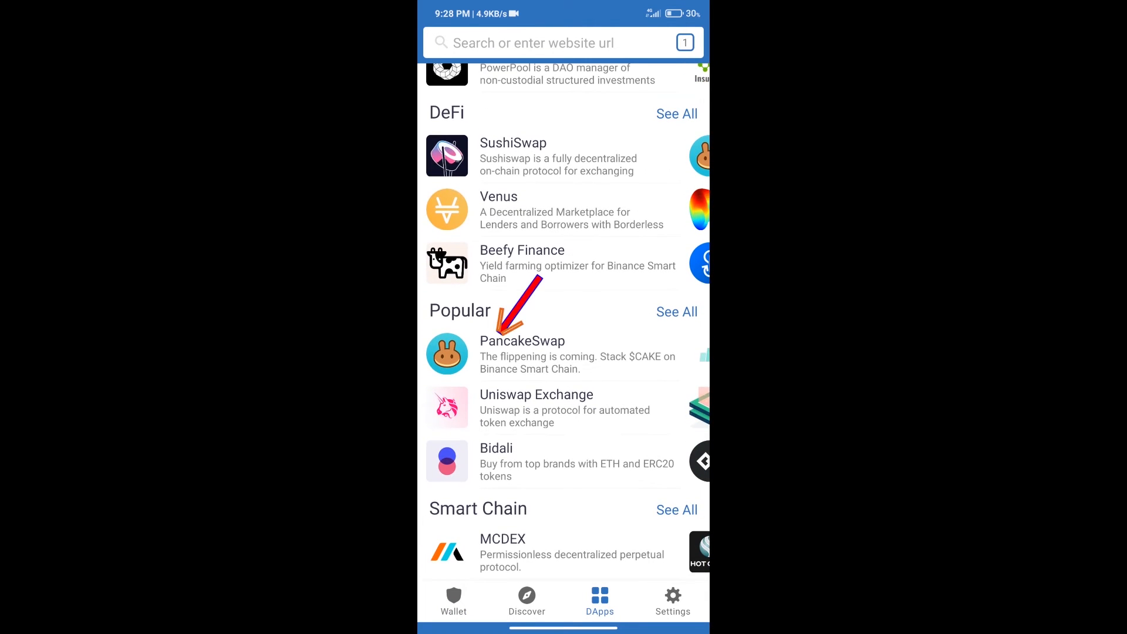
click(522, 341)
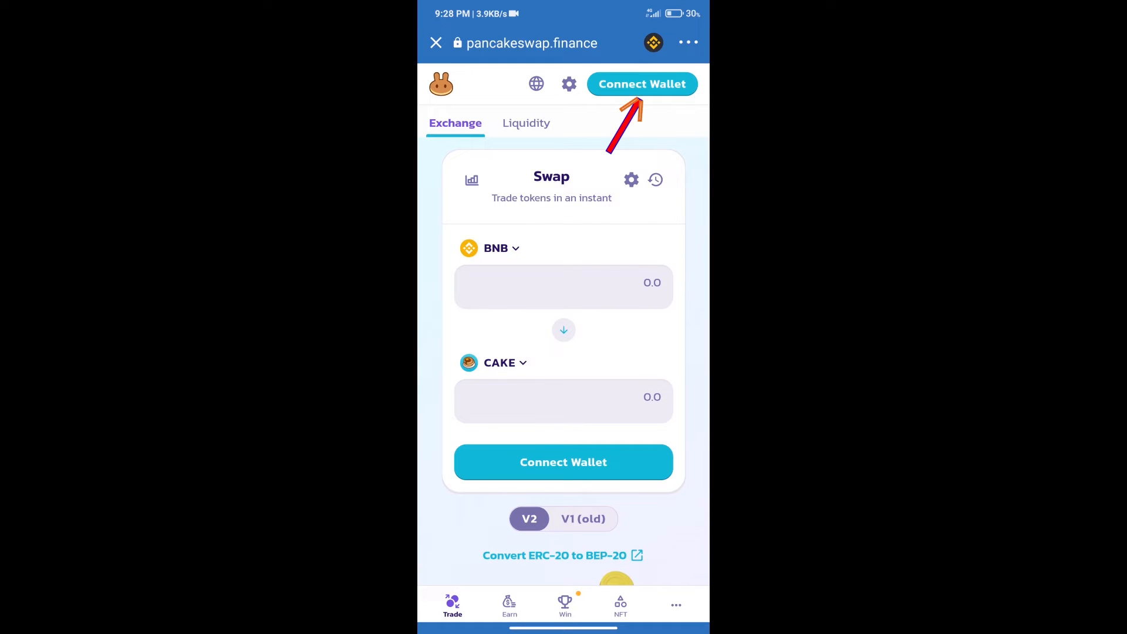
- Connect Trust Wallet to PancakeSwap and paste the KST contract address
click(643, 84)
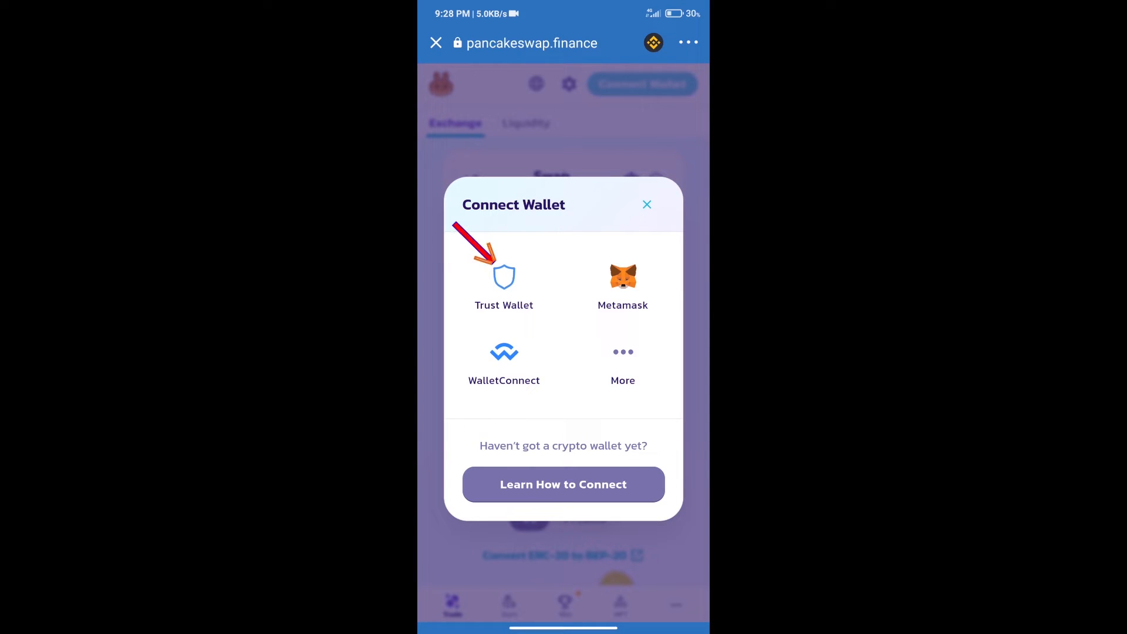
click(648, 204)
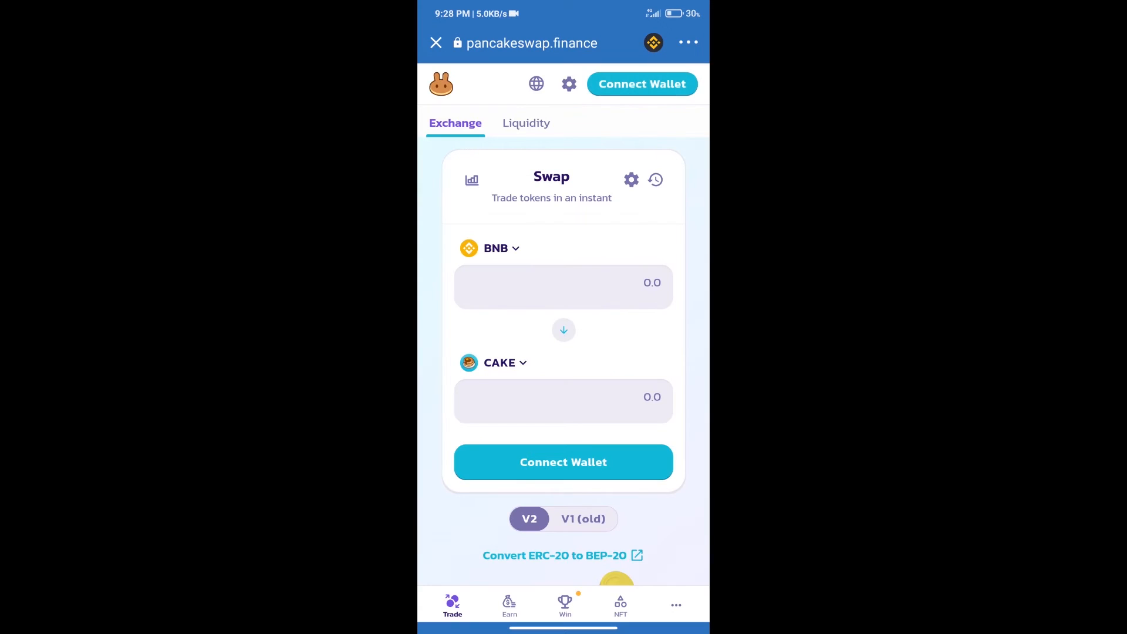
click(643, 84)
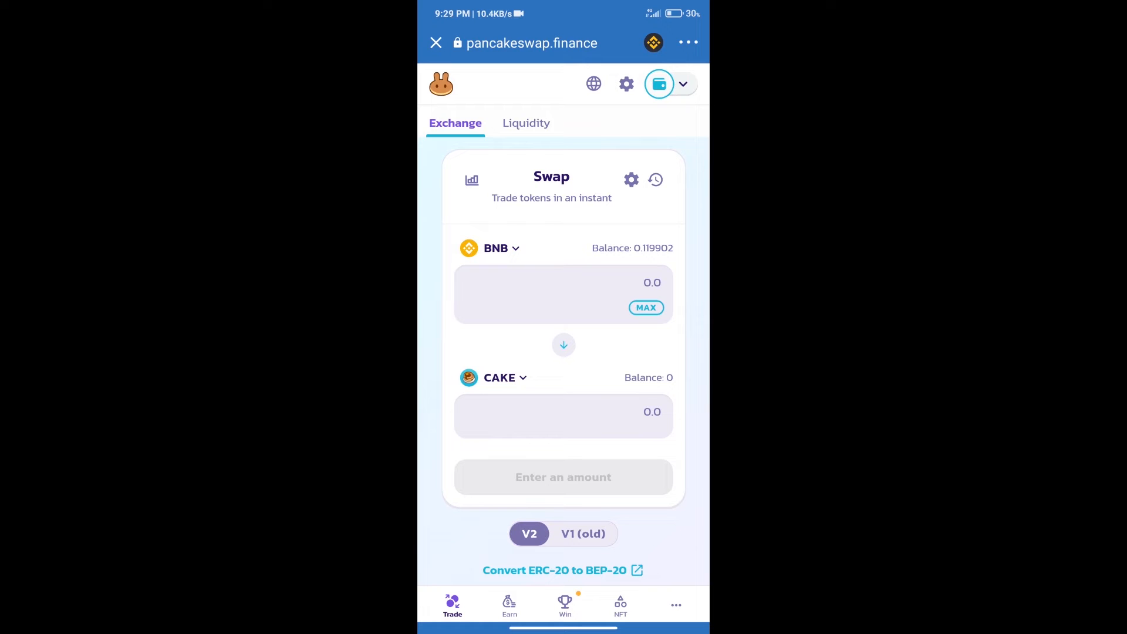
click(496, 249)
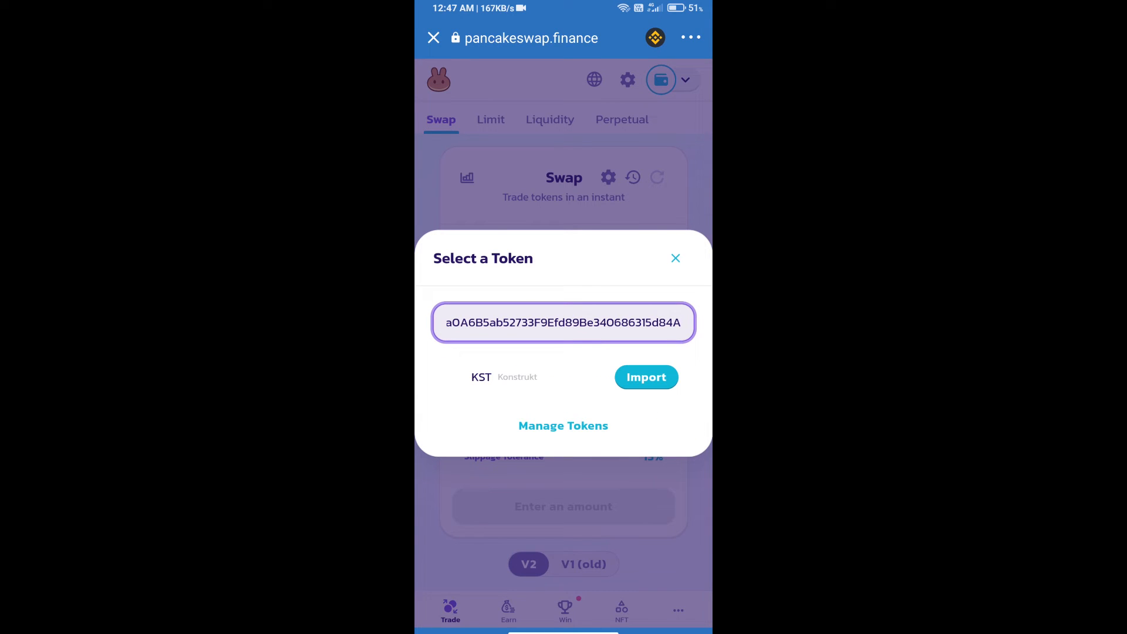
- Import the Konstrukt (KST) token by its address as the output opposite BNB
click(646, 377)
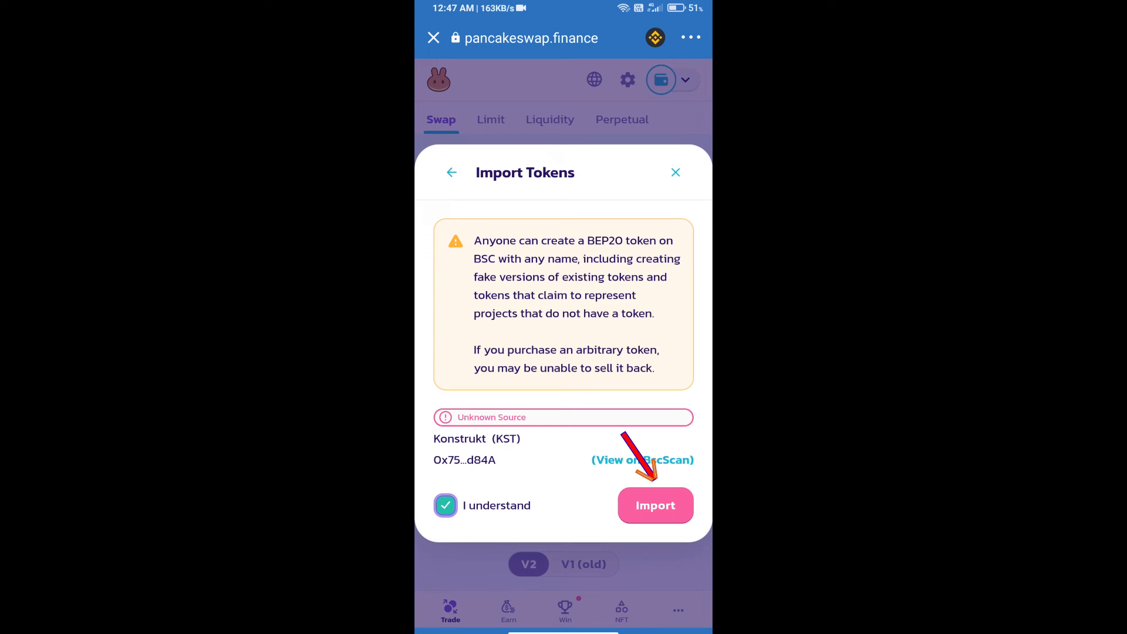
click(655, 506)
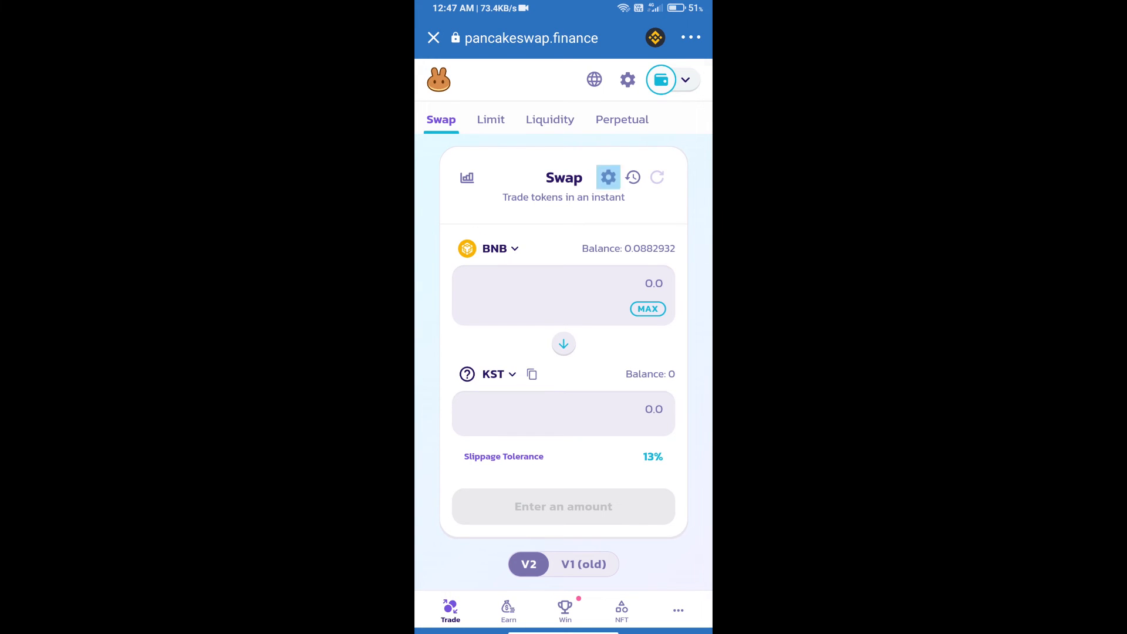
- Change the custom slippage tolerance in swap settings from 13% to 1%
click(608, 176)
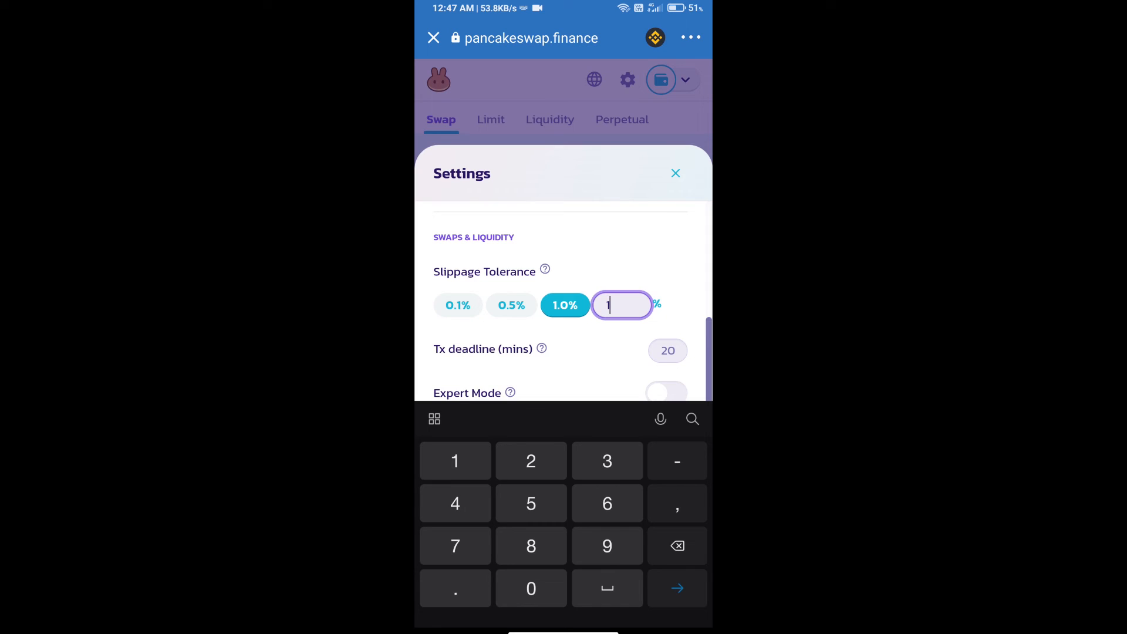
click(675, 173)
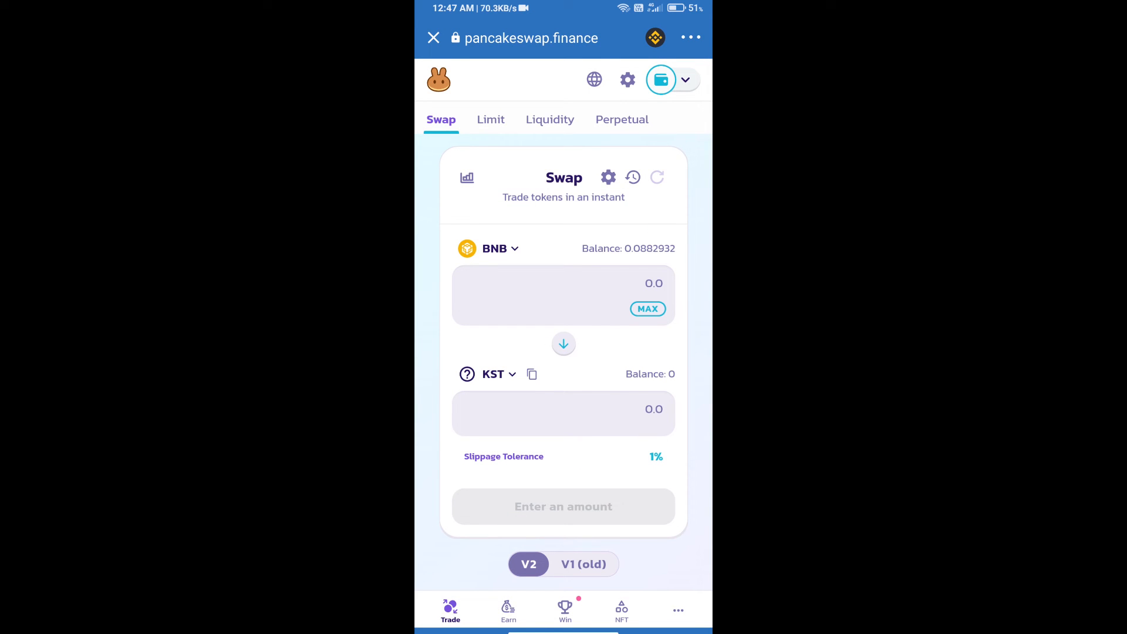
- Enter 10000 KST as the amount, review, and confirm the BNB-for-KST swap
text(10000)
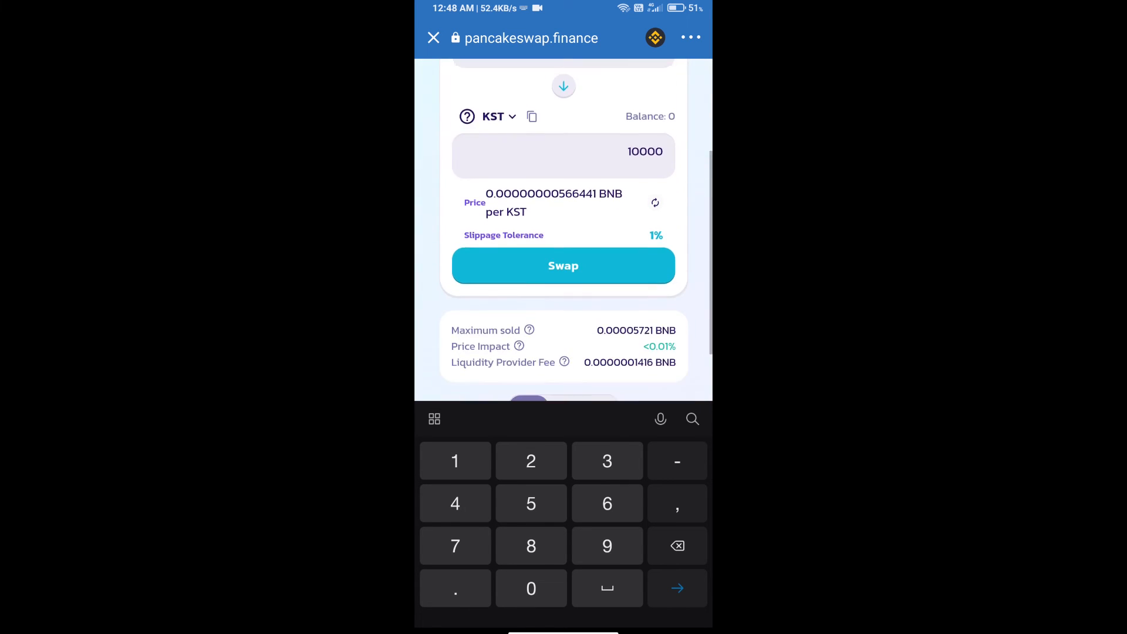
scroll(down, 3)
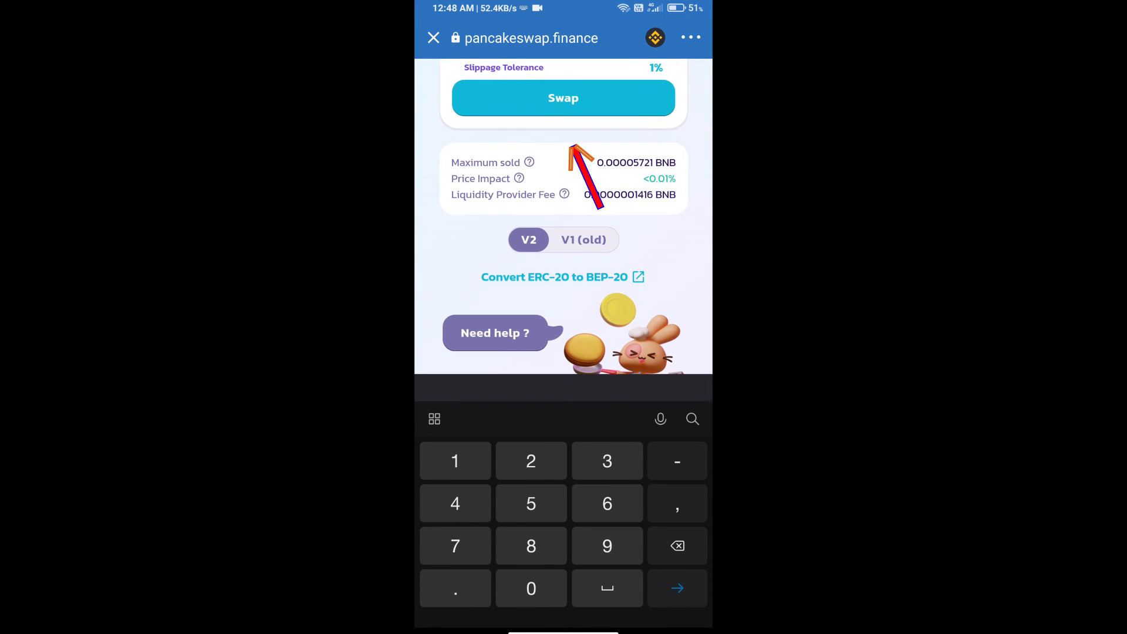
click(564, 98)
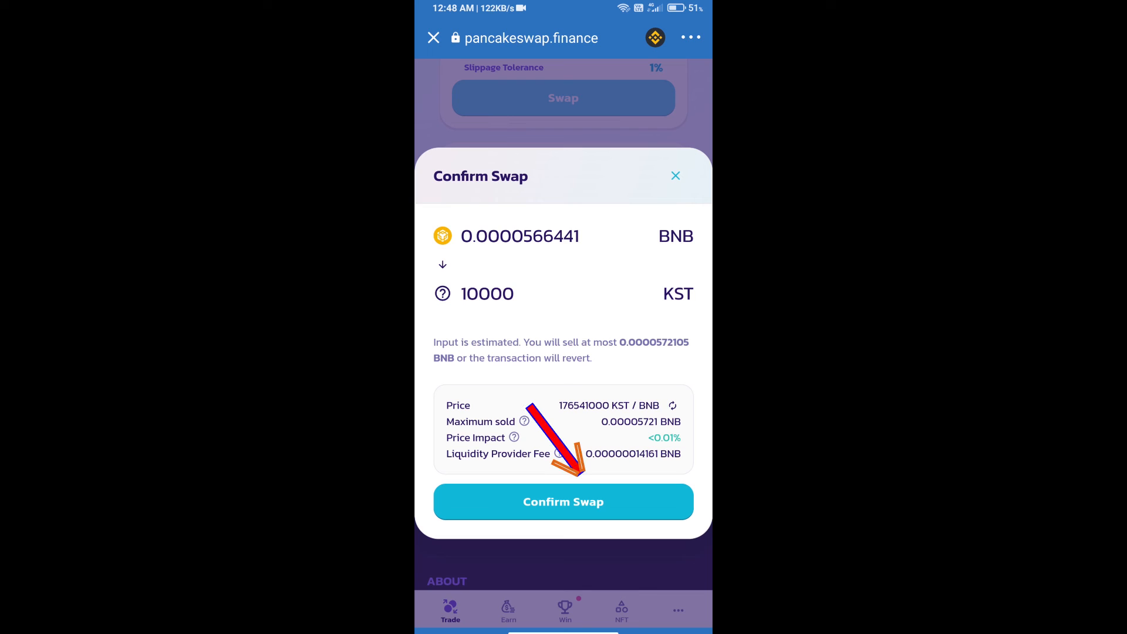
click(563, 502)
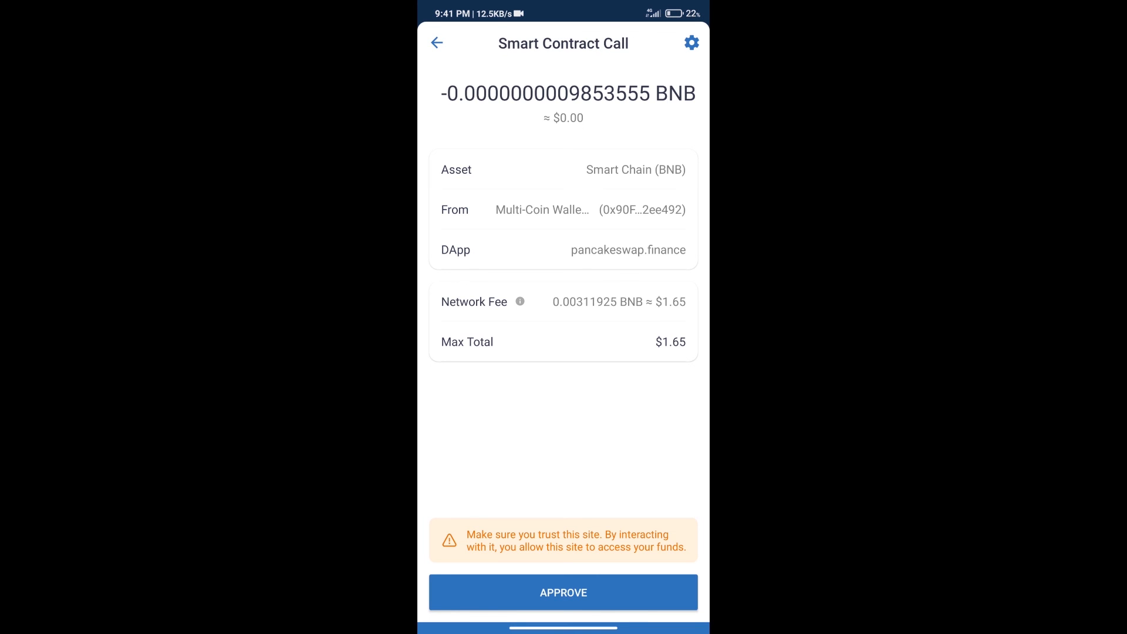